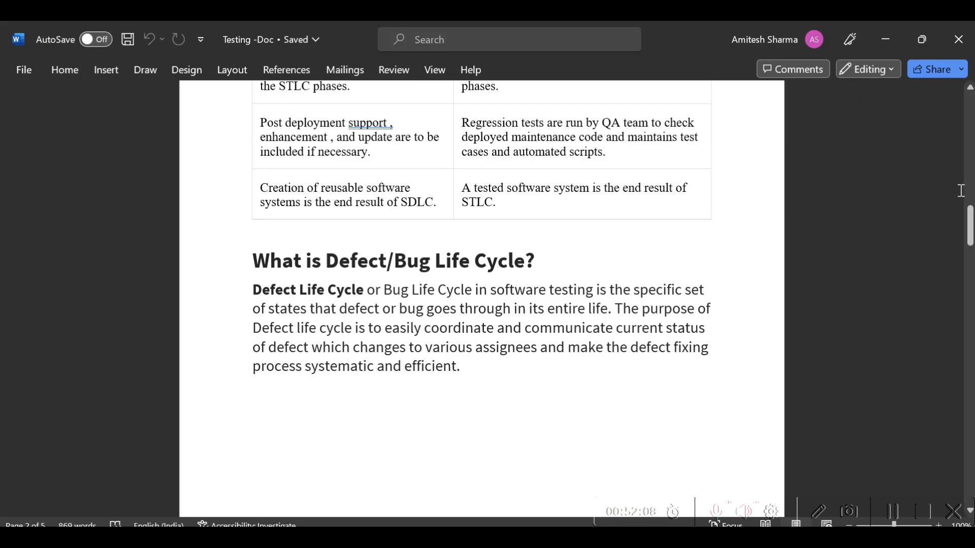
pyautogui.moveTo(970, 227)
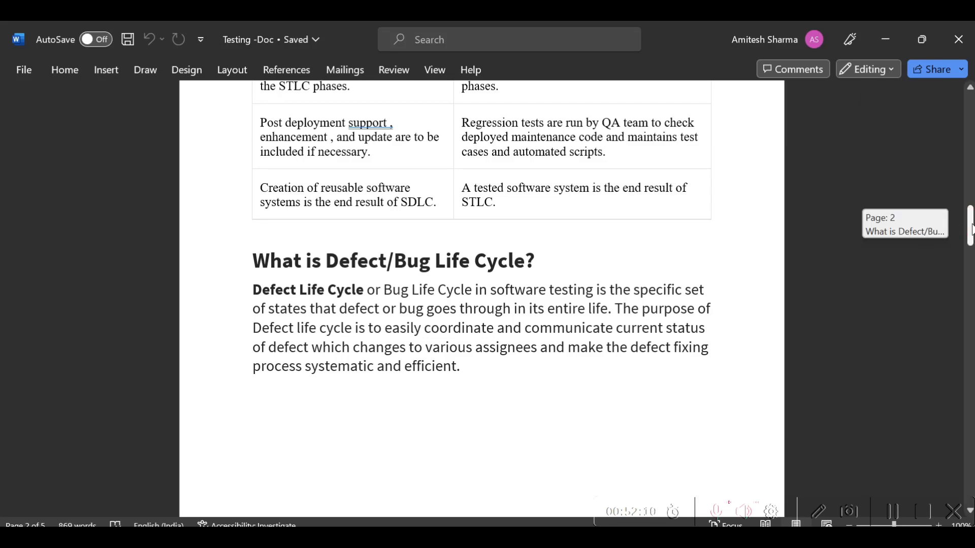
# - Scroll down until the New→Closed defect life cycle flowchart and Defect Status heading are visible
pyautogui.scroll(-3)
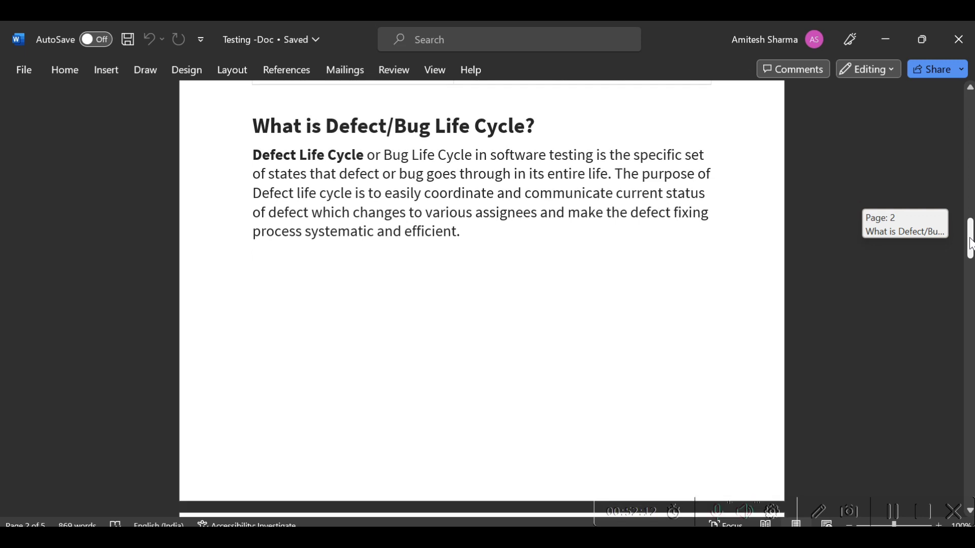
pyautogui.scroll(-3)
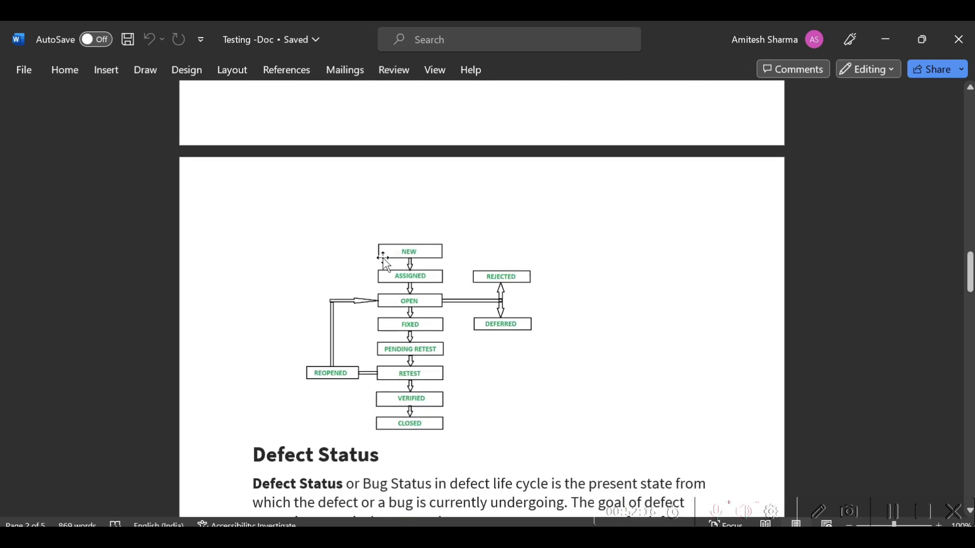
pyautogui.moveTo(425, 426)
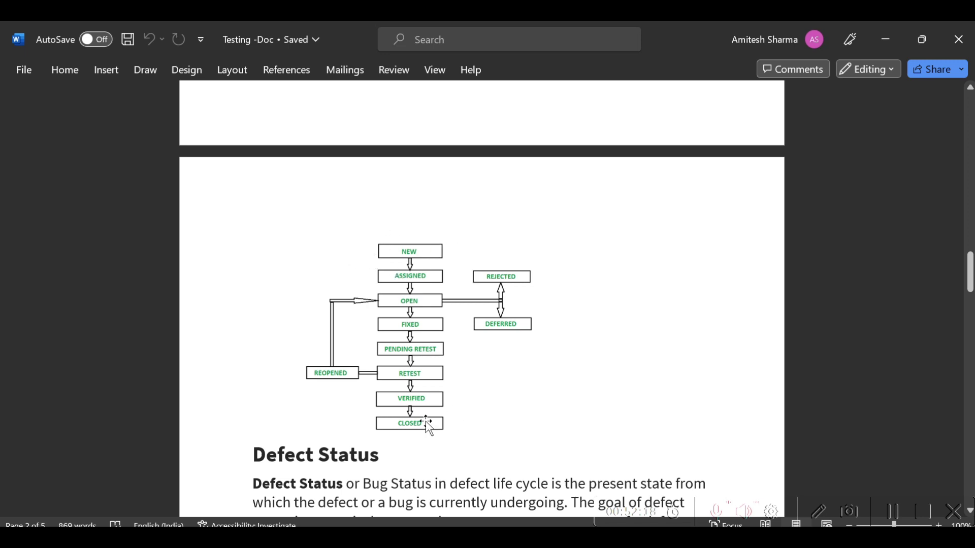
pyautogui.moveTo(485, 378)
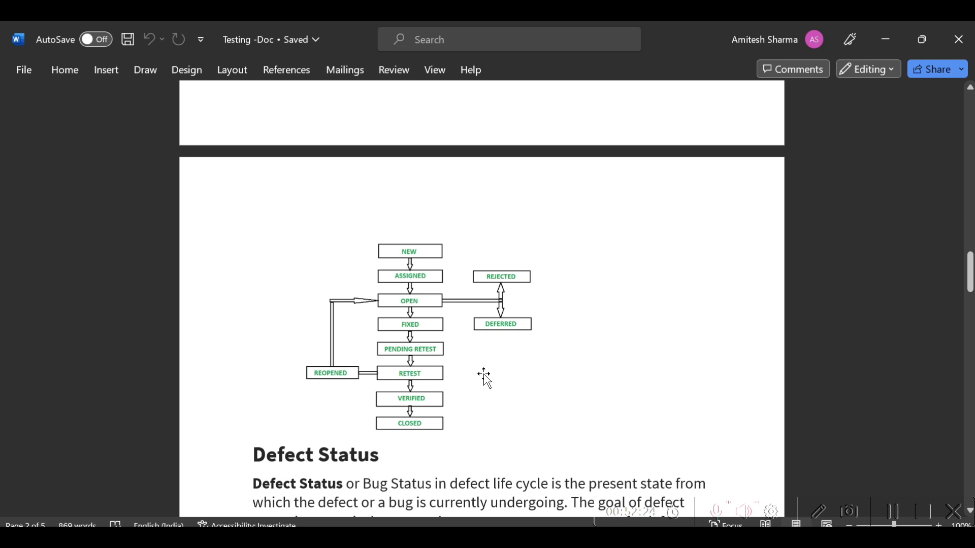
pyautogui.moveTo(445, 421)
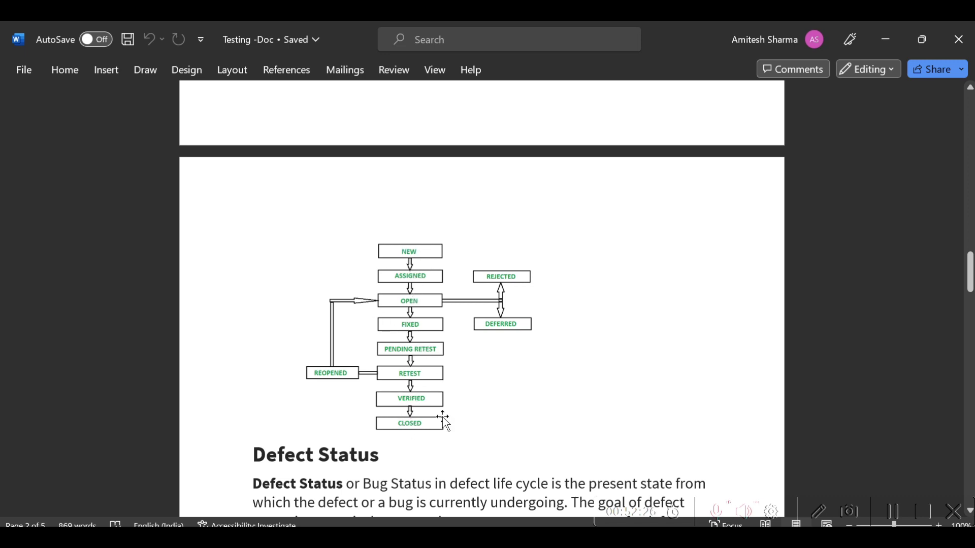
pyautogui.moveTo(447, 433)
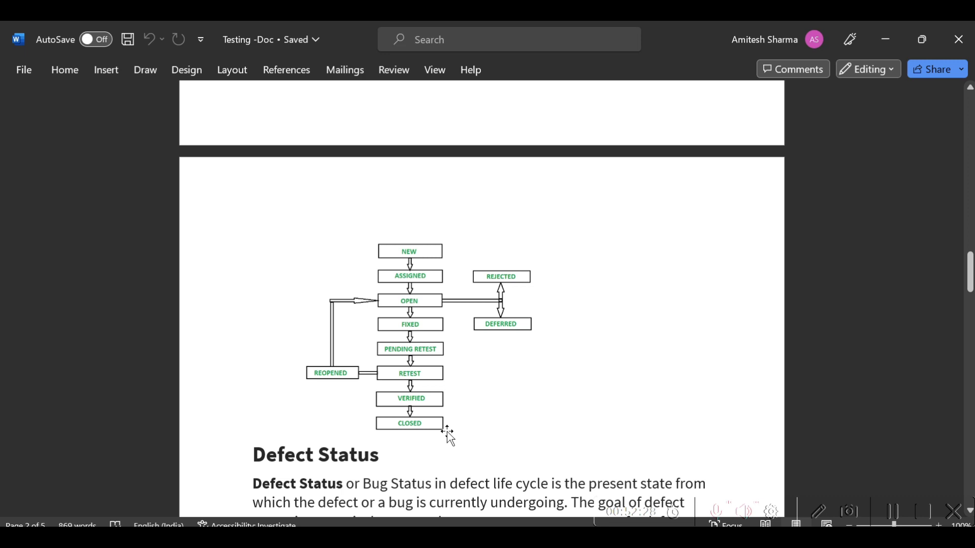
pyautogui.moveTo(487, 232)
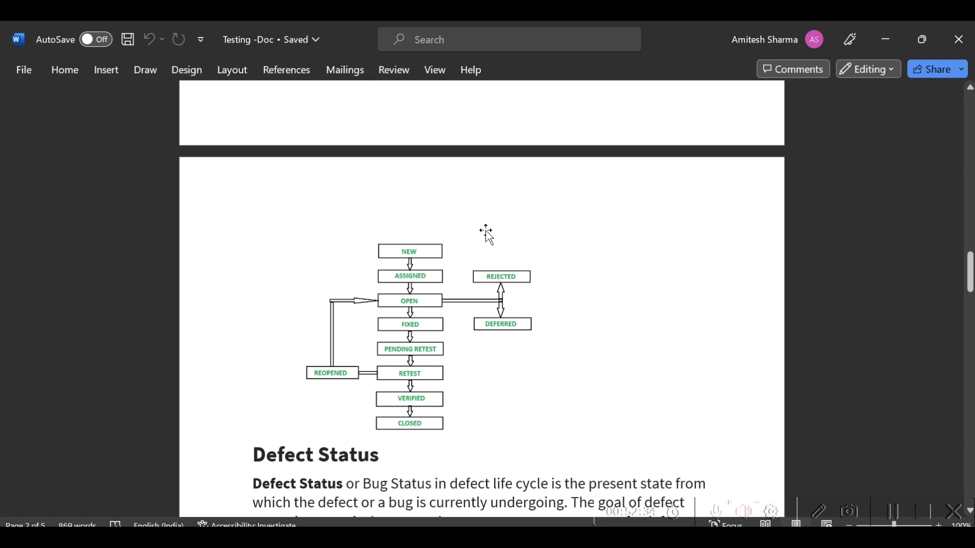
pyautogui.moveTo(453, 393)
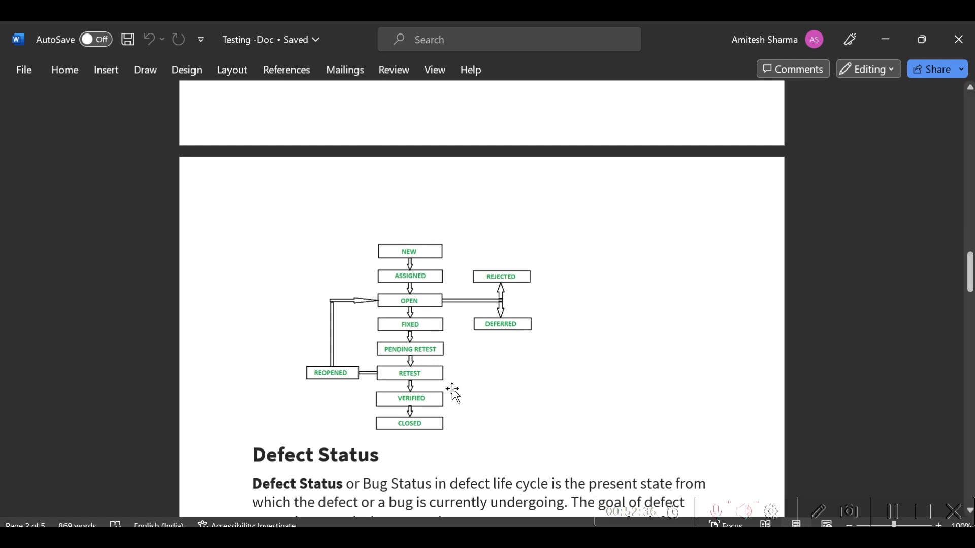
pyautogui.moveTo(435, 253)
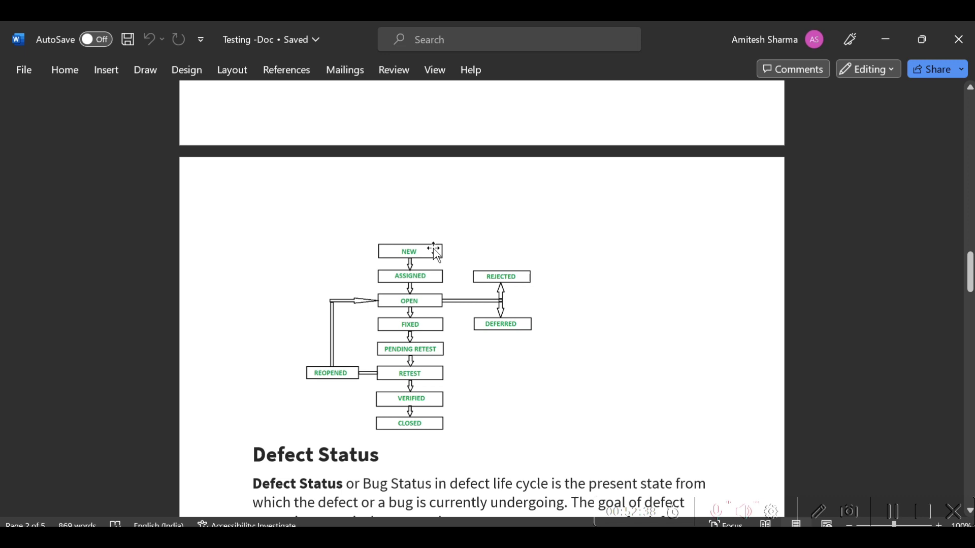
pyautogui.moveTo(453, 329)
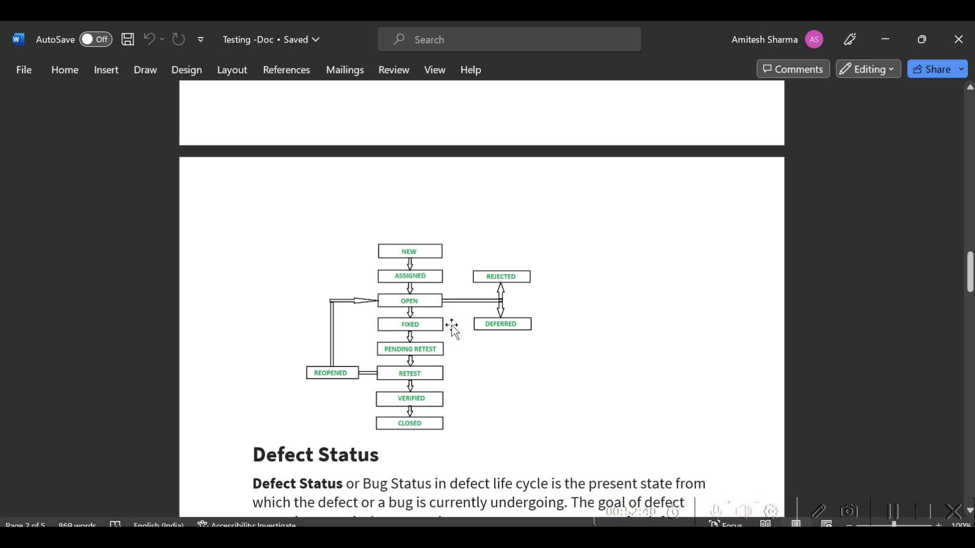
pyautogui.moveTo(459, 356)
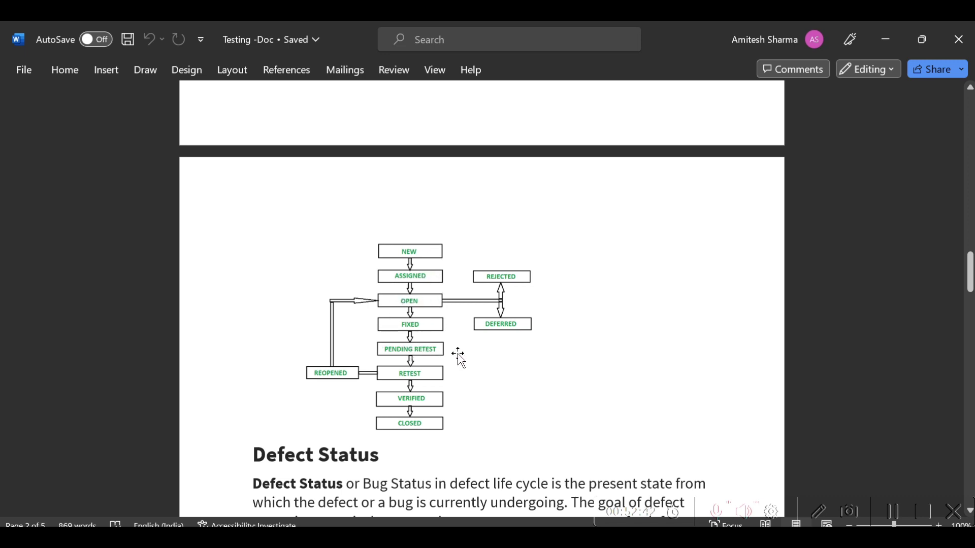
pyautogui.moveTo(390, 440)
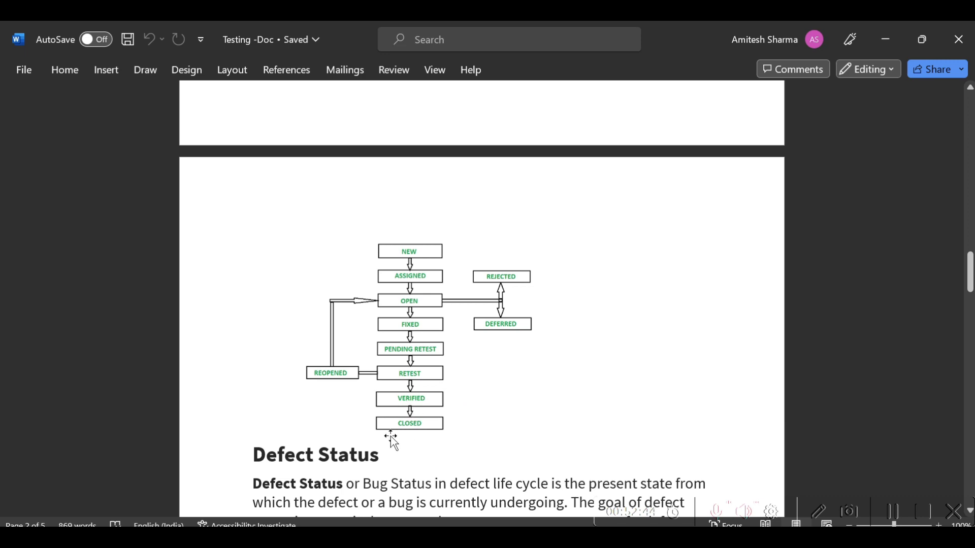
pyautogui.moveTo(463, 428)
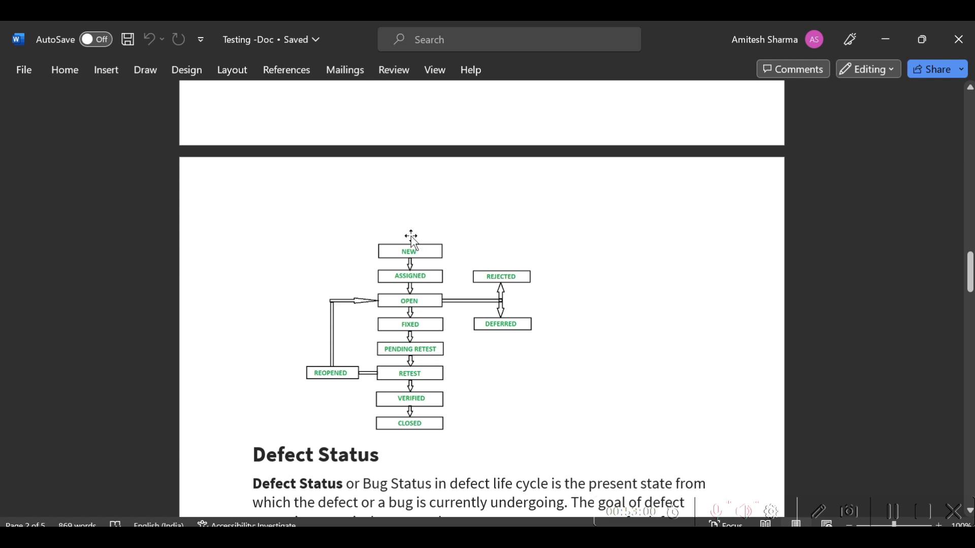
pyautogui.moveTo(448, 277)
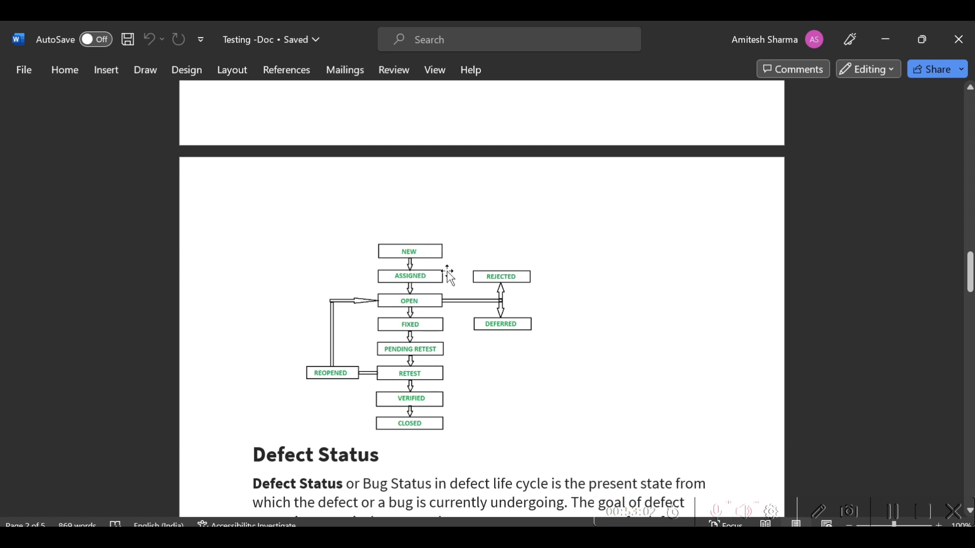
pyautogui.moveTo(444, 278)
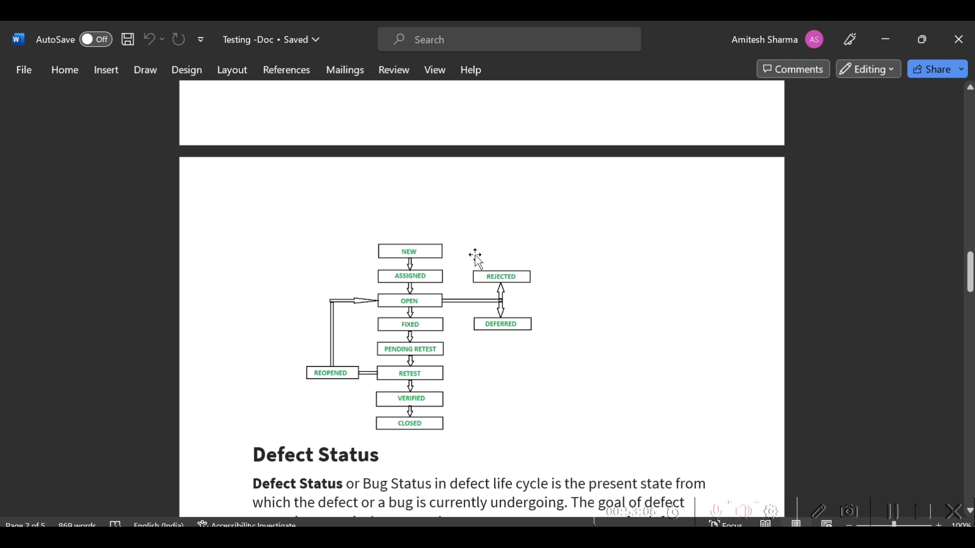
pyautogui.moveTo(533, 242)
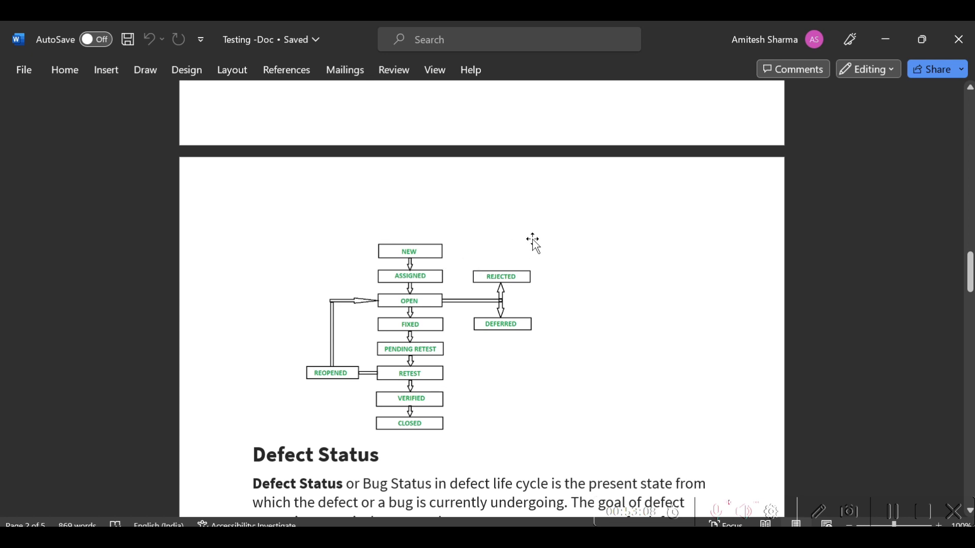
pyautogui.moveTo(428, 306)
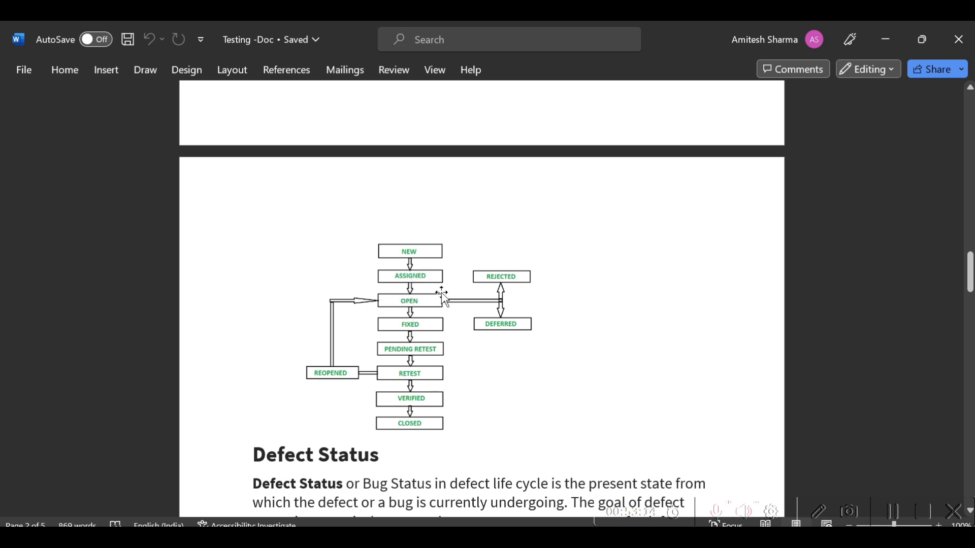
pyautogui.moveTo(433, 305)
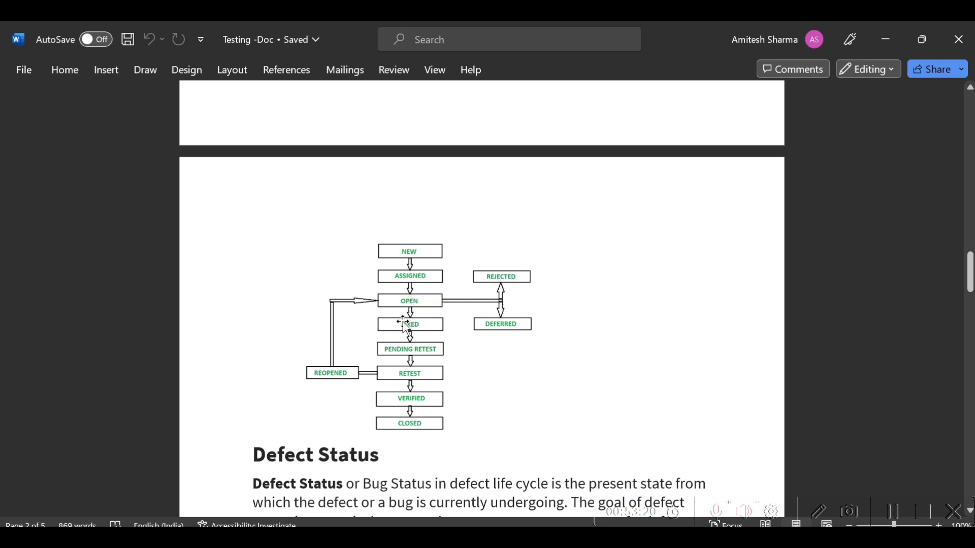
pyautogui.moveTo(504, 276)
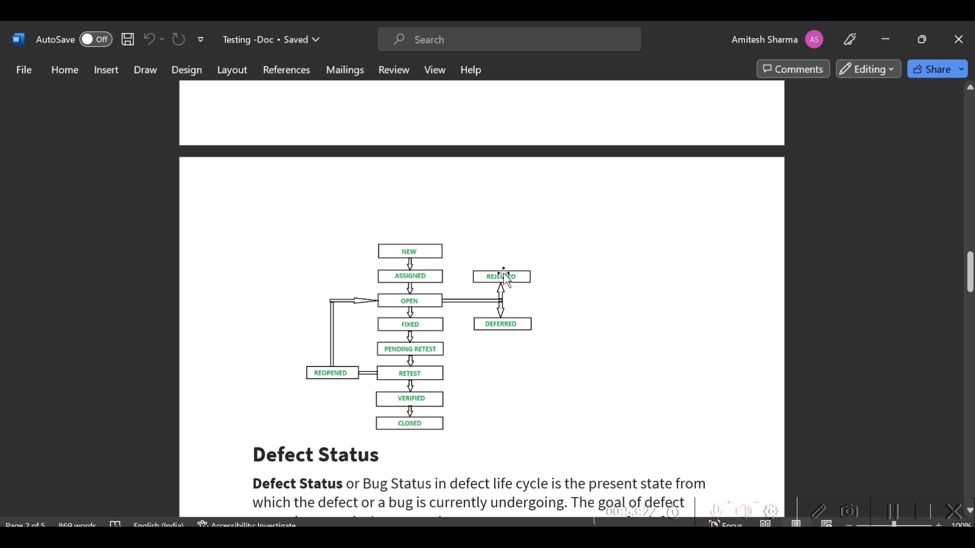
pyautogui.moveTo(422, 304)
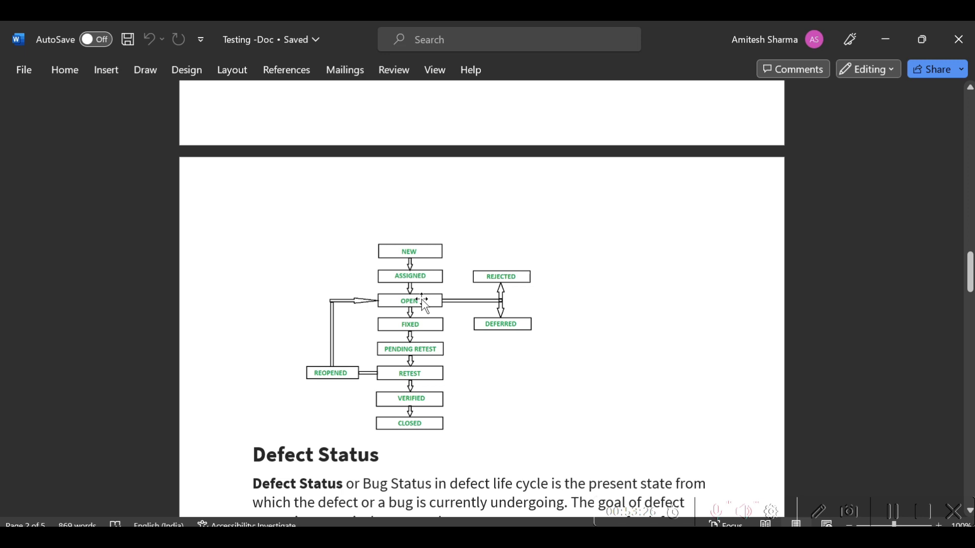
pyautogui.moveTo(472, 323)
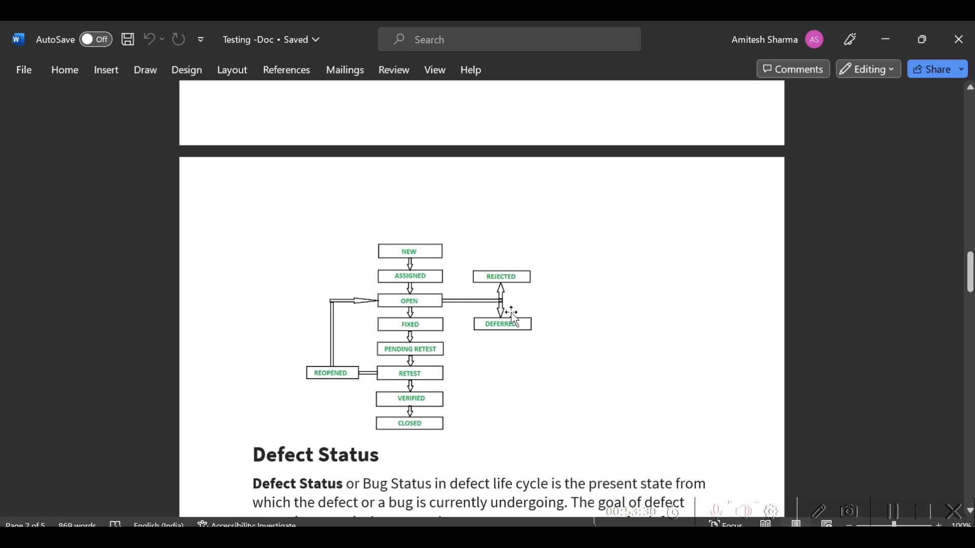
pyautogui.moveTo(531, 328)
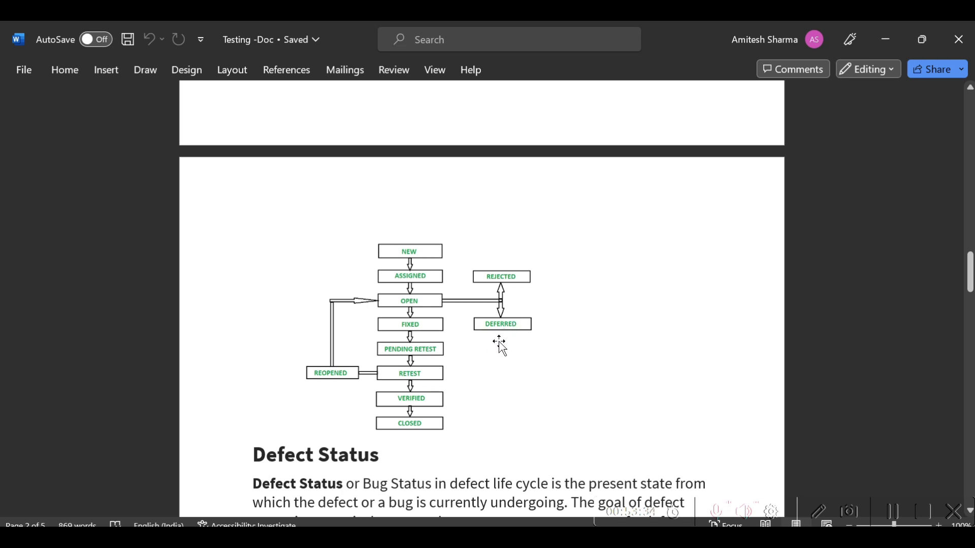
pyautogui.moveTo(510, 334)
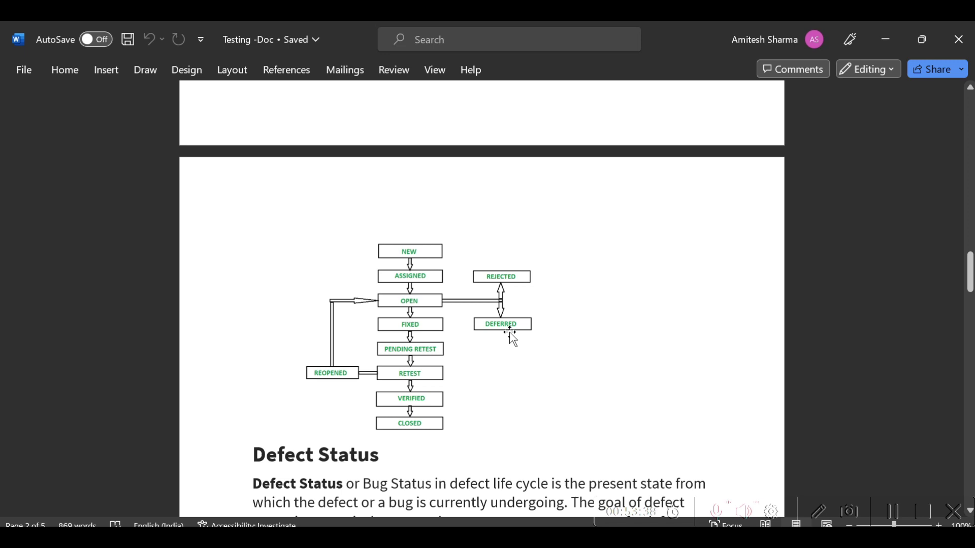
pyautogui.moveTo(427, 339)
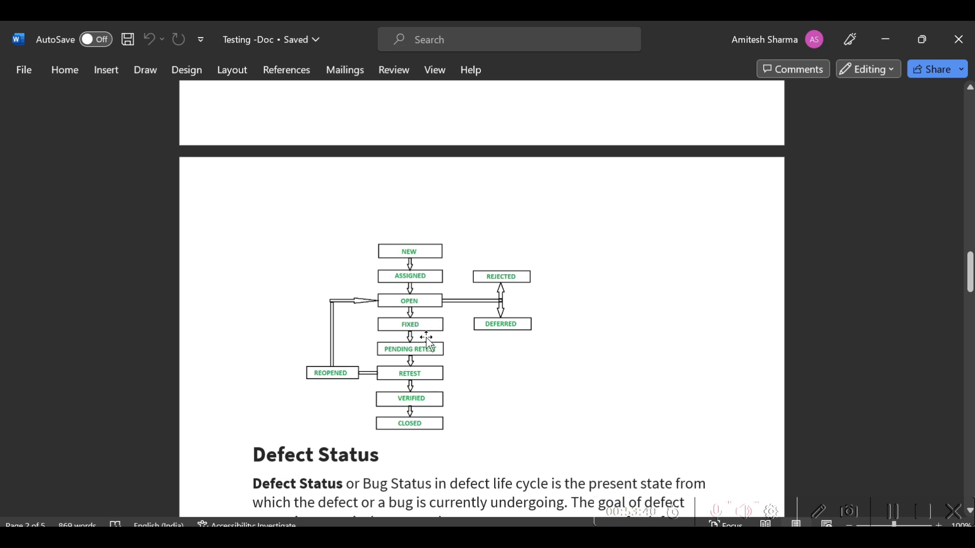
pyautogui.moveTo(448, 372)
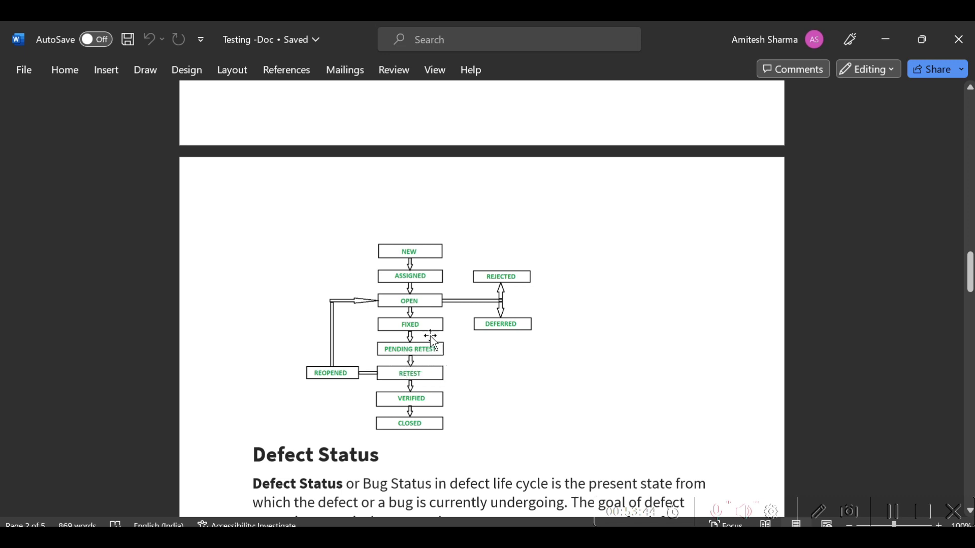
pyautogui.moveTo(425, 328)
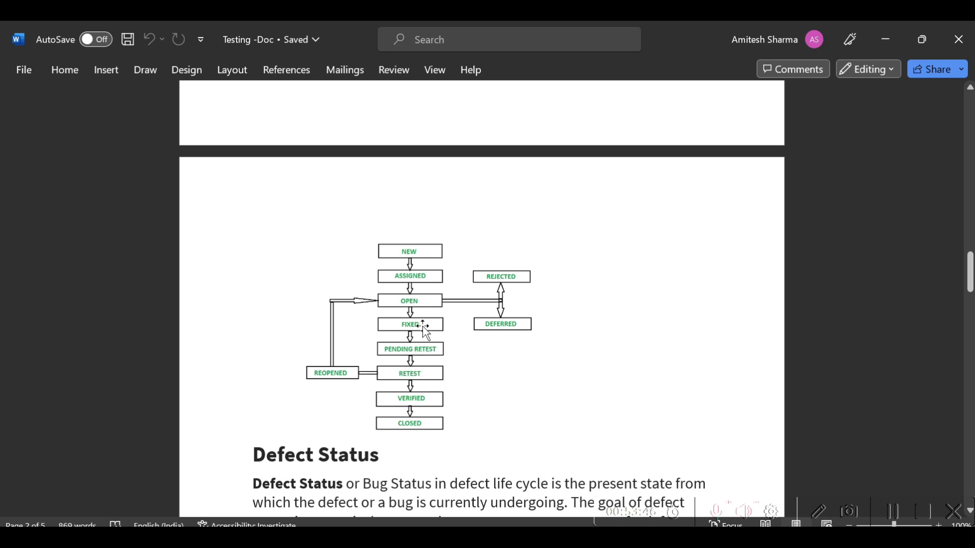
pyautogui.moveTo(425, 360)
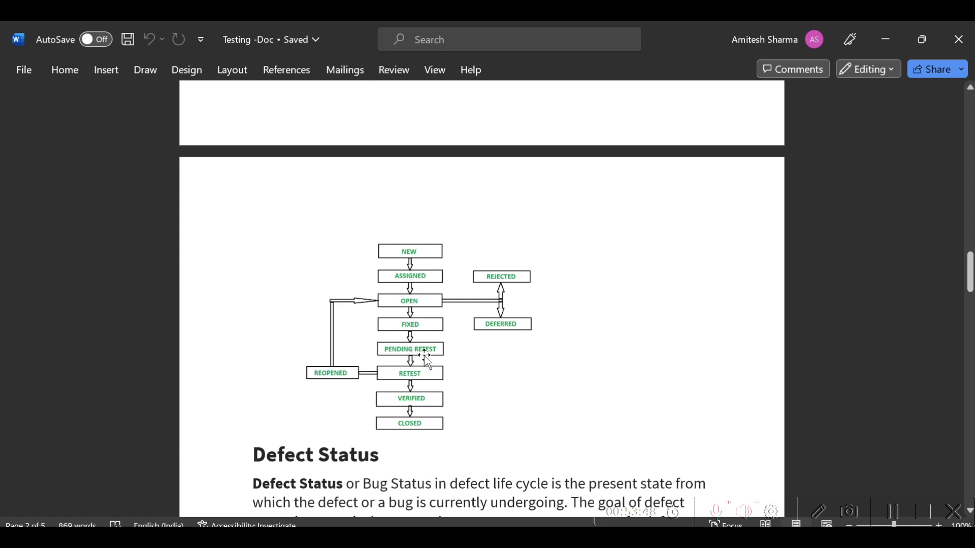
pyautogui.moveTo(439, 383)
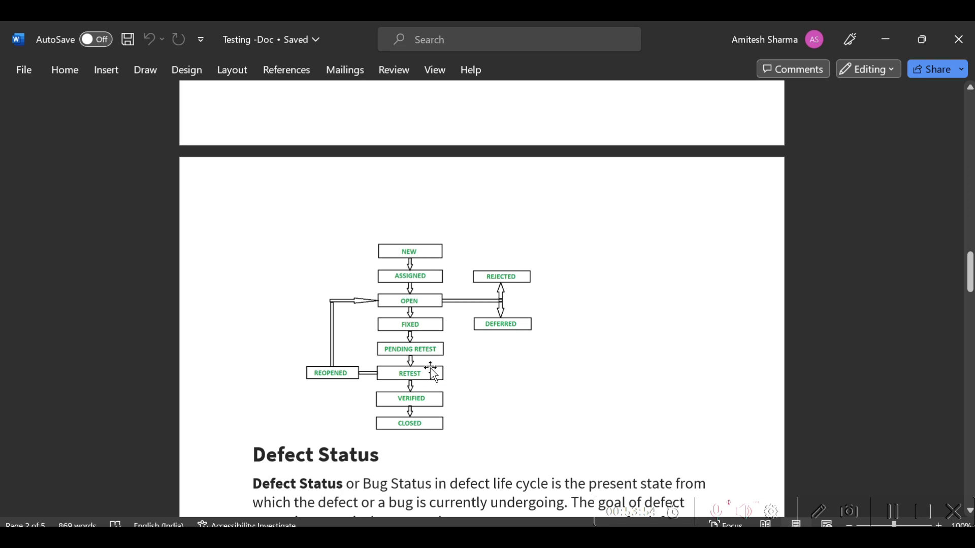
pyautogui.moveTo(384, 381)
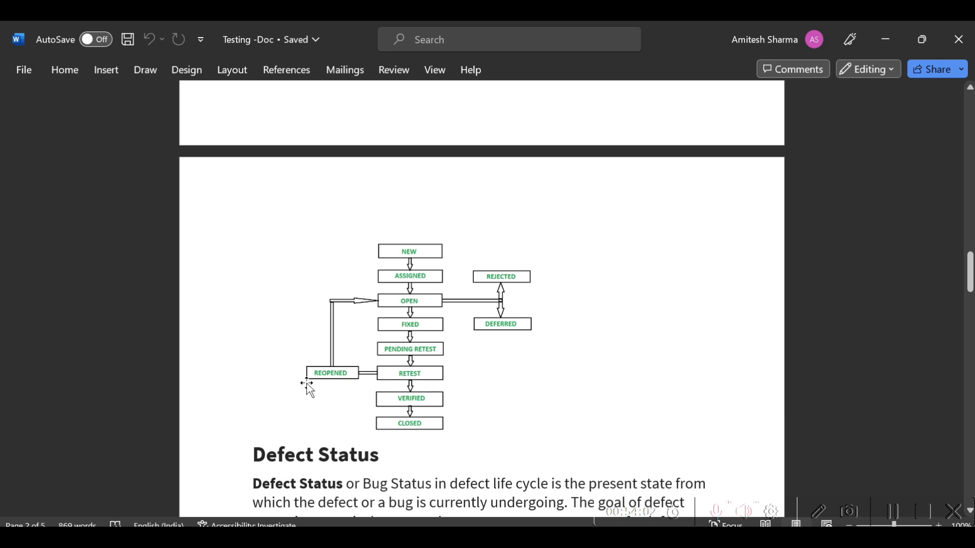
pyautogui.moveTo(424, 393)
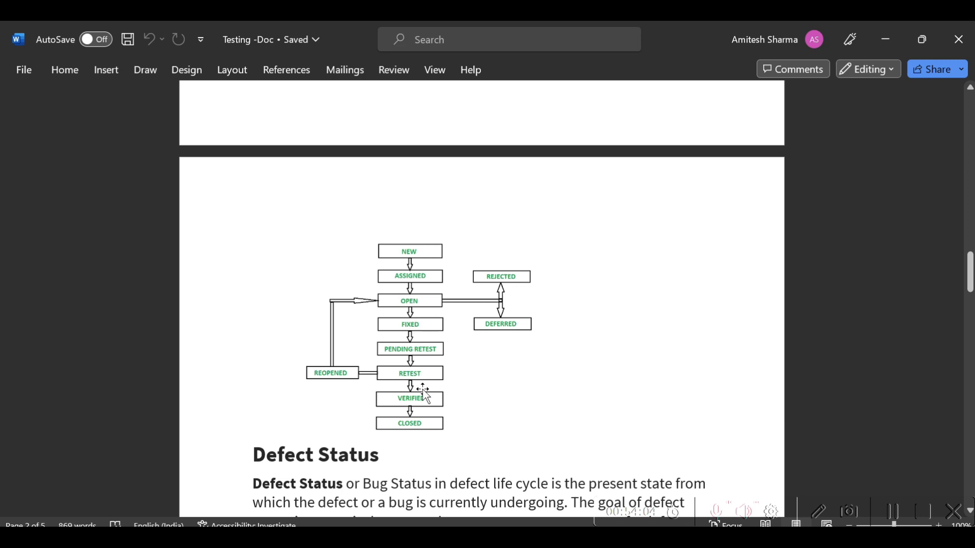
pyautogui.moveTo(422, 404)
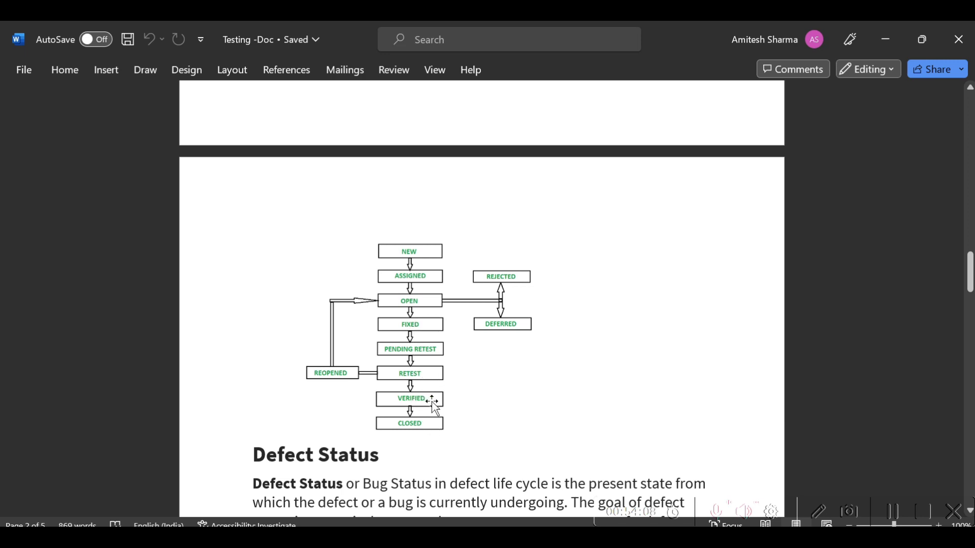
pyautogui.moveTo(485, 427)
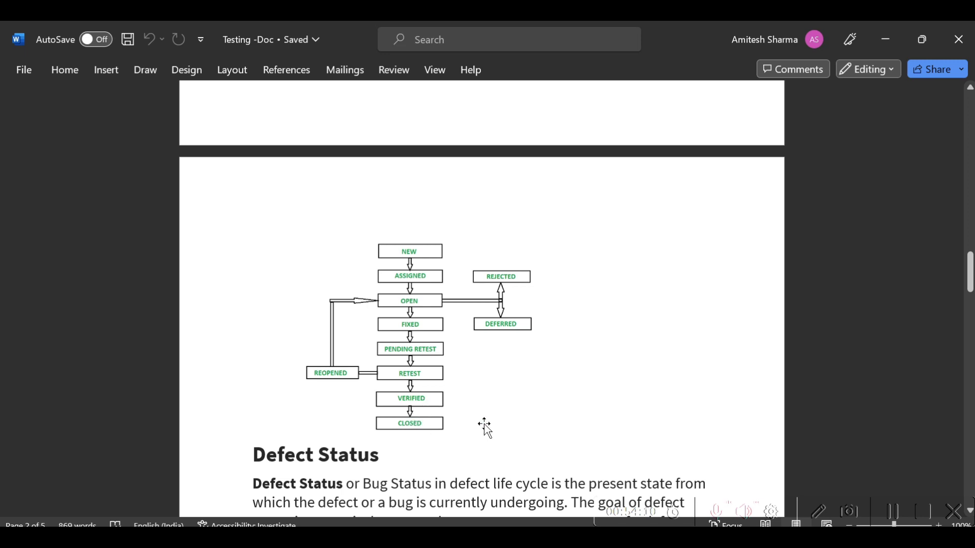
pyautogui.click(405, 337)
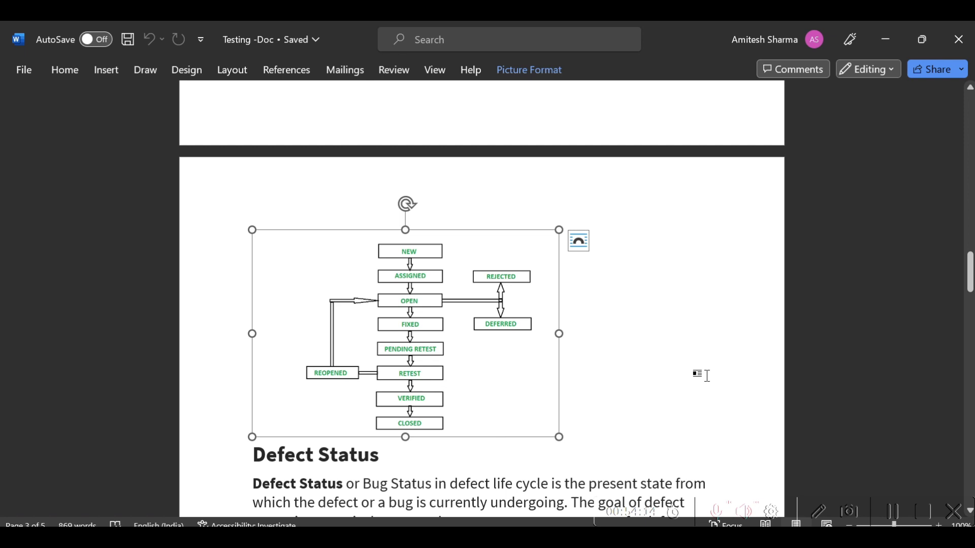
pyautogui.click(558, 429)
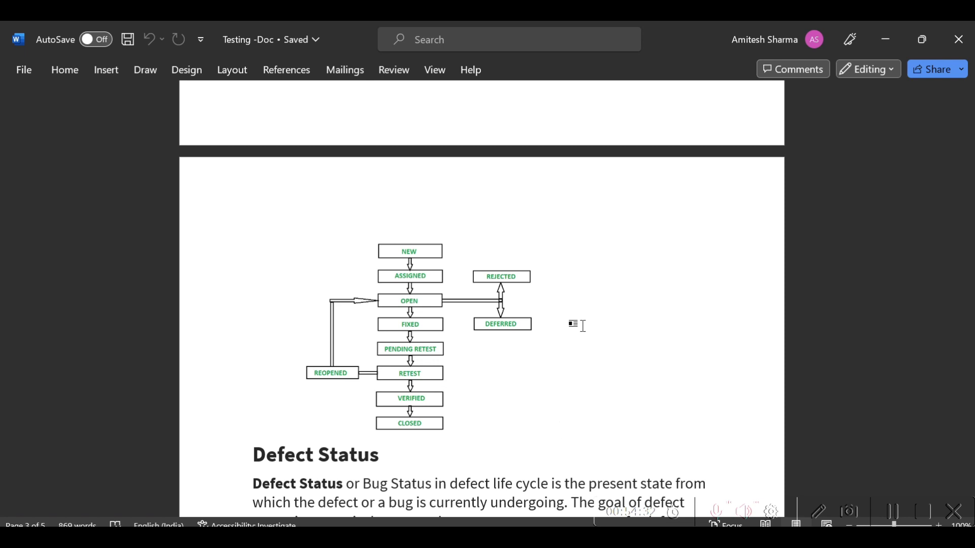
pyautogui.click(558, 429)
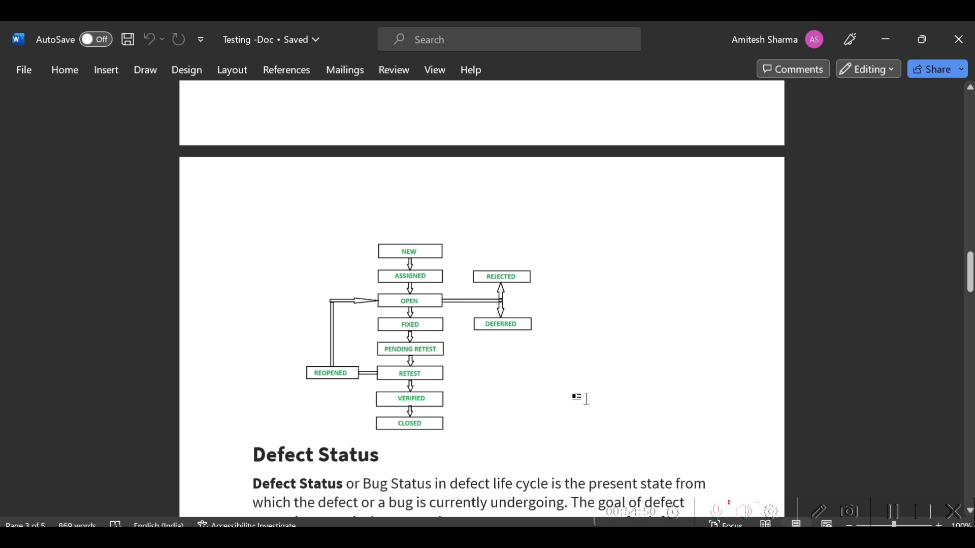
pyautogui.moveTo(527, 410)
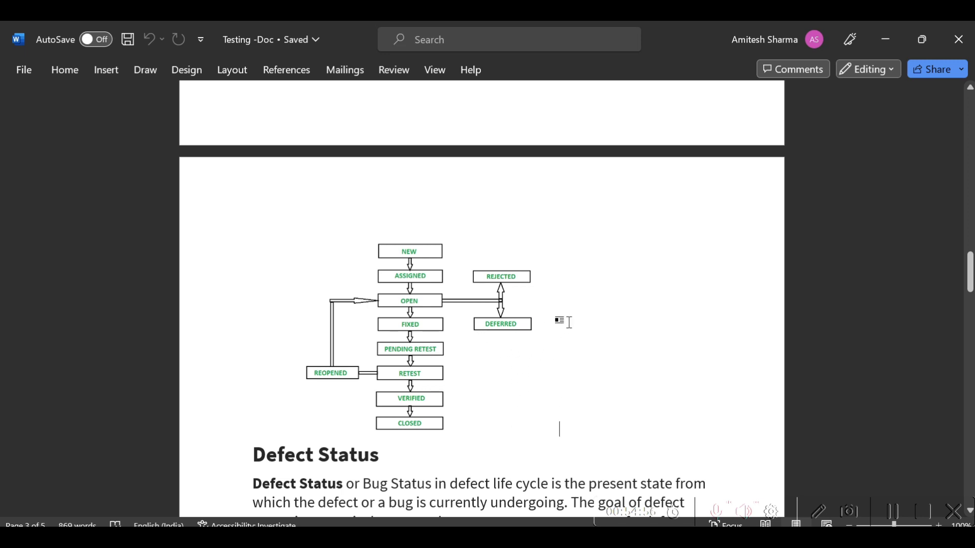
pyautogui.moveTo(545, 341)
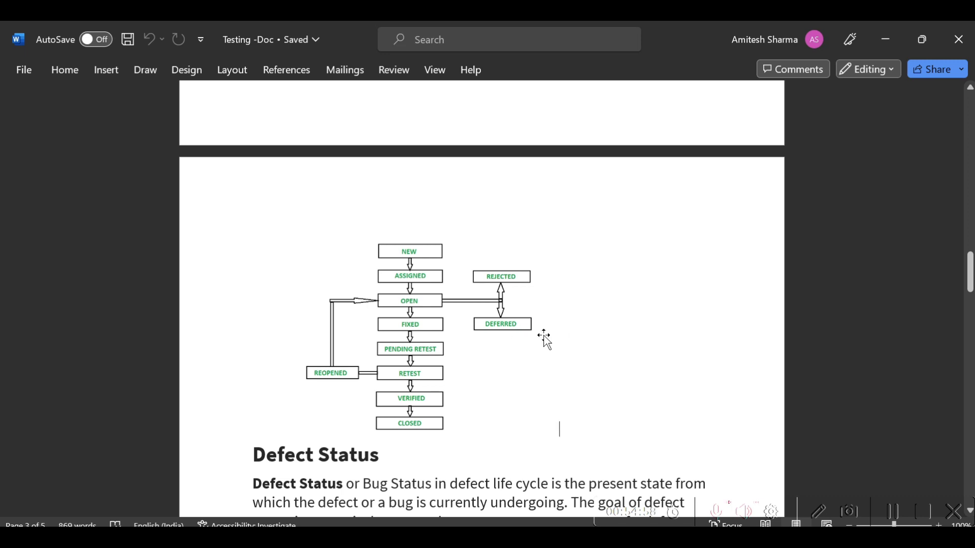